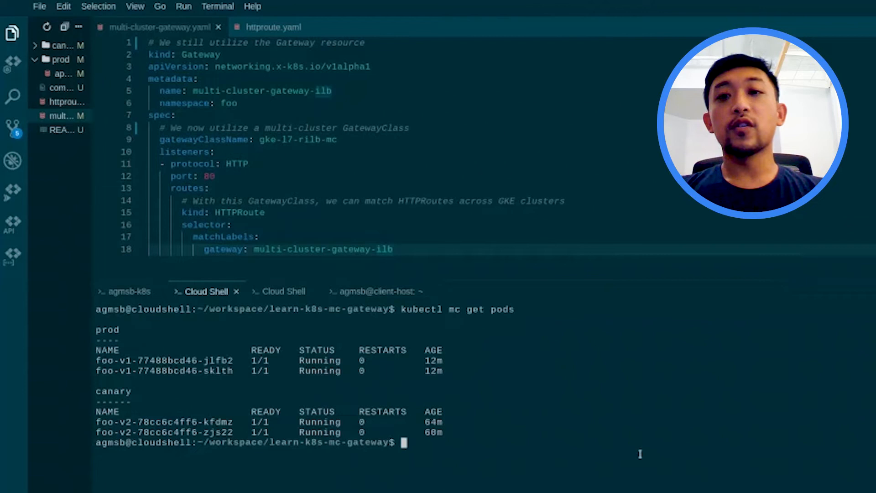
- Switch the editor from the multi-cluster gateway manifest to httproute.yaml
double_click(431, 309)
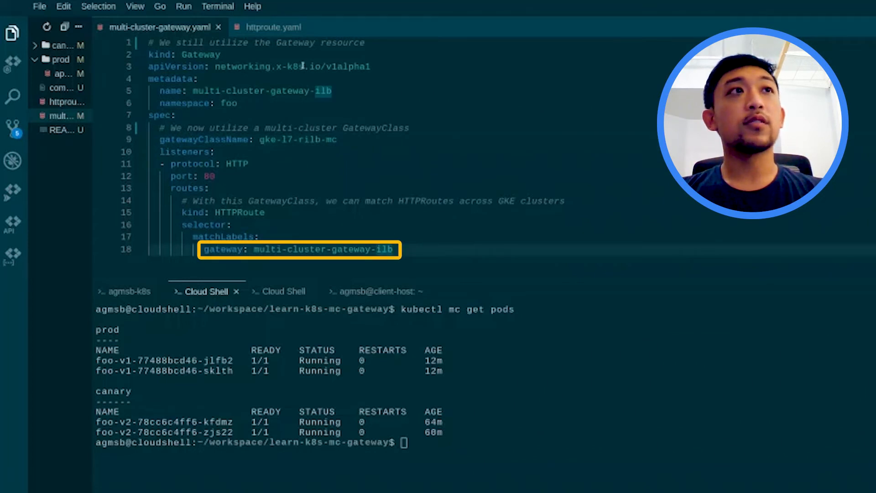
left_click(273, 26)
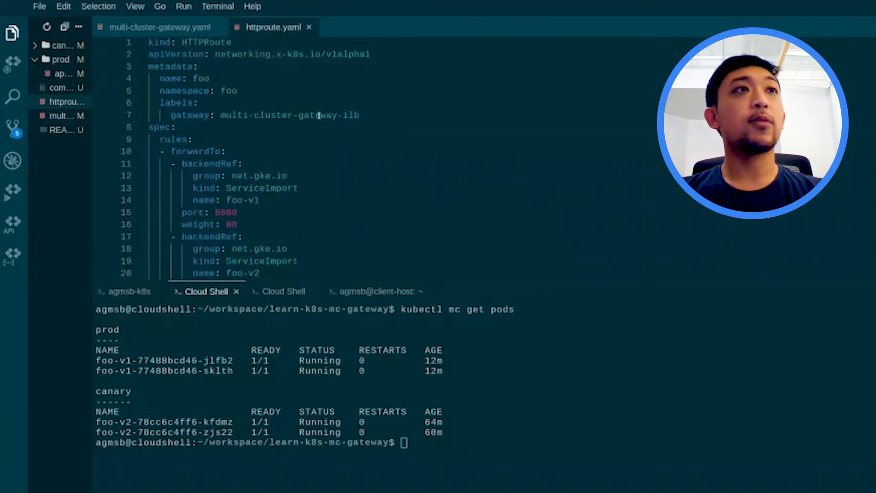
double_click(351, 115)
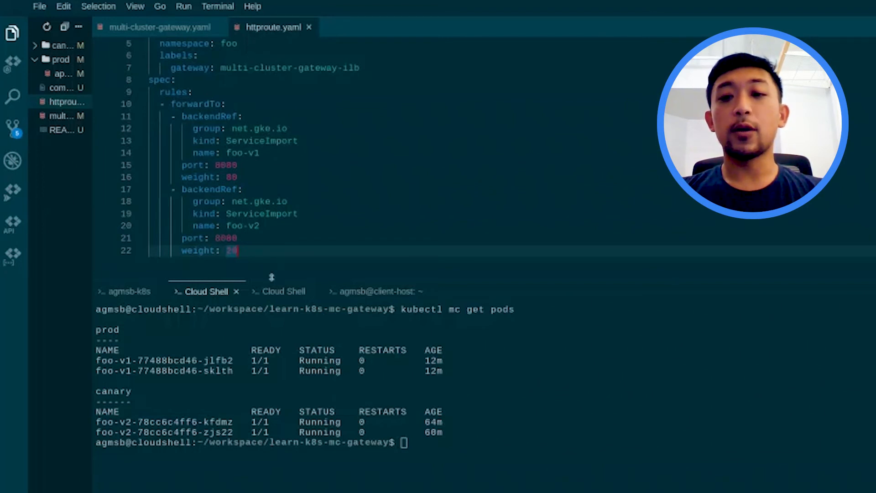
- In the client-host terminal, run 'while true; do curl 10.138.0.37; sleep 1; done'
left_click(283, 291)
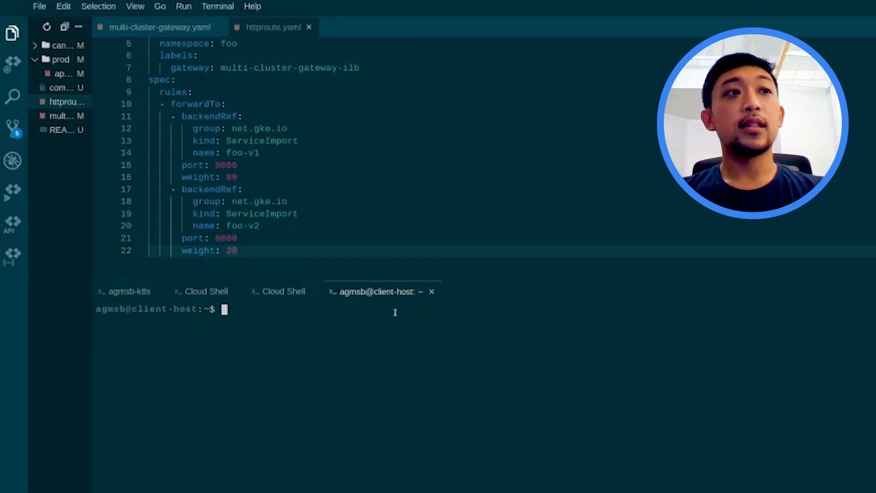
type("while true; do curl 10.138.0.37; sleep 1; done")
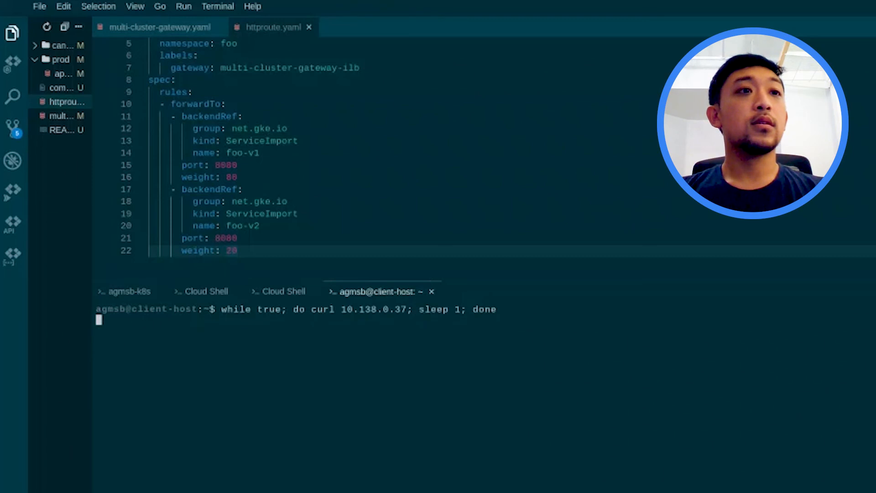